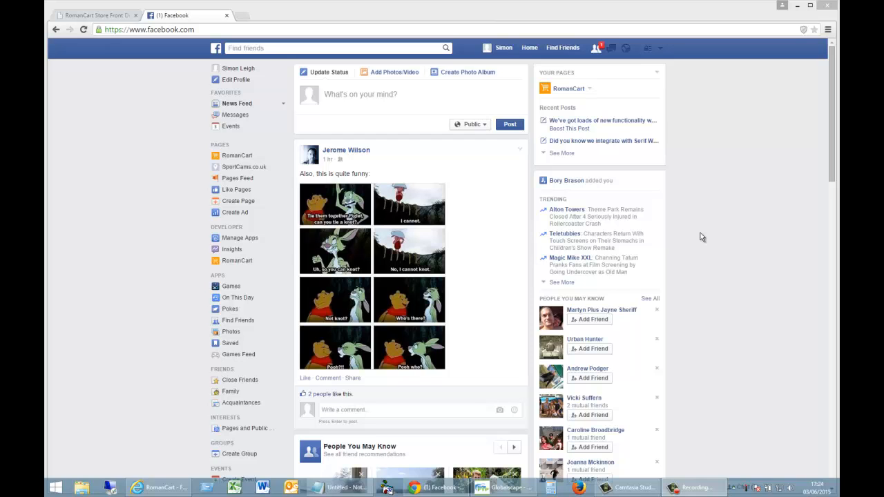
Step: Switch to the RomanCart Store Front tab to show the RomanCart home page
click(83, 15)
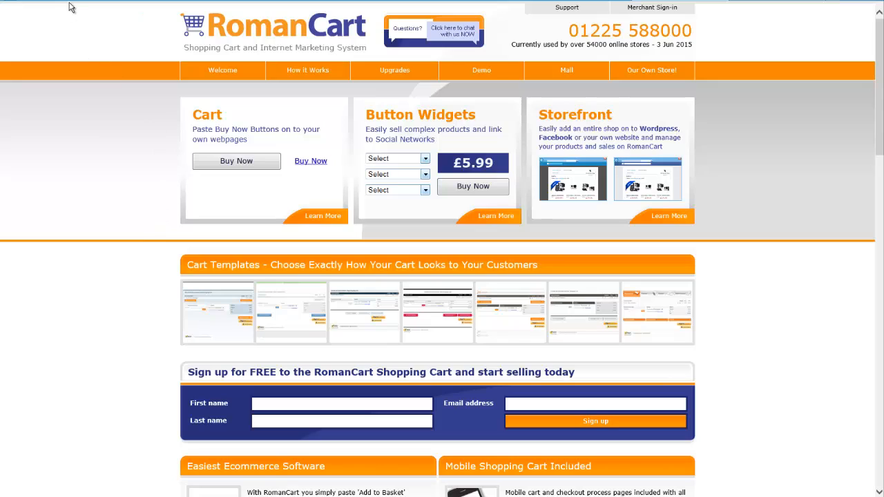
mouse_move(134, 1)
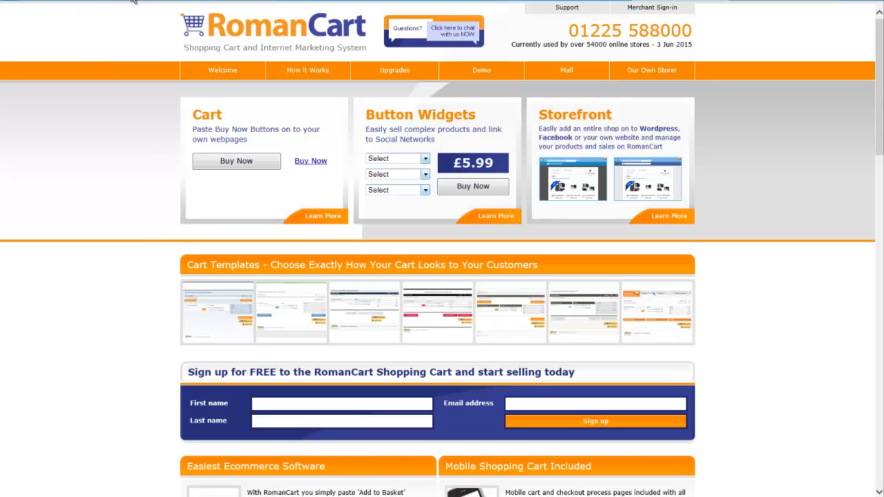
mouse_move(307, 393)
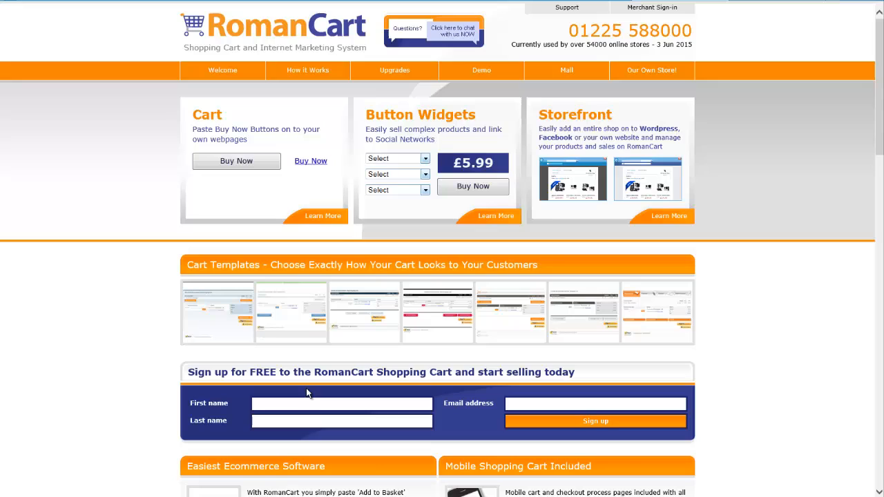
mouse_move(307, 410)
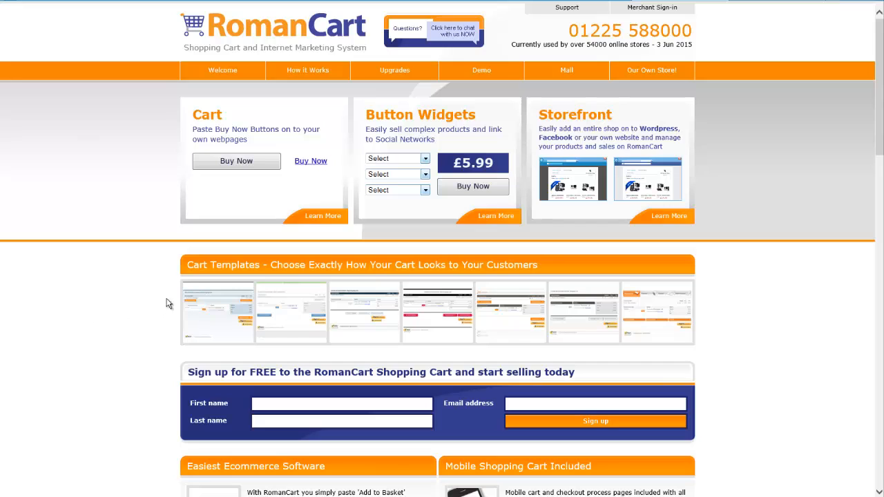
mouse_move(785, 2)
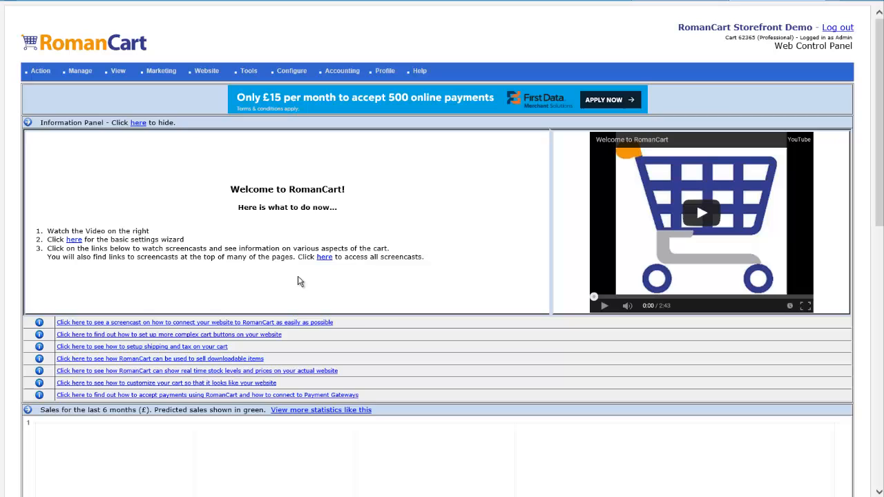
mouse_move(297, 209)
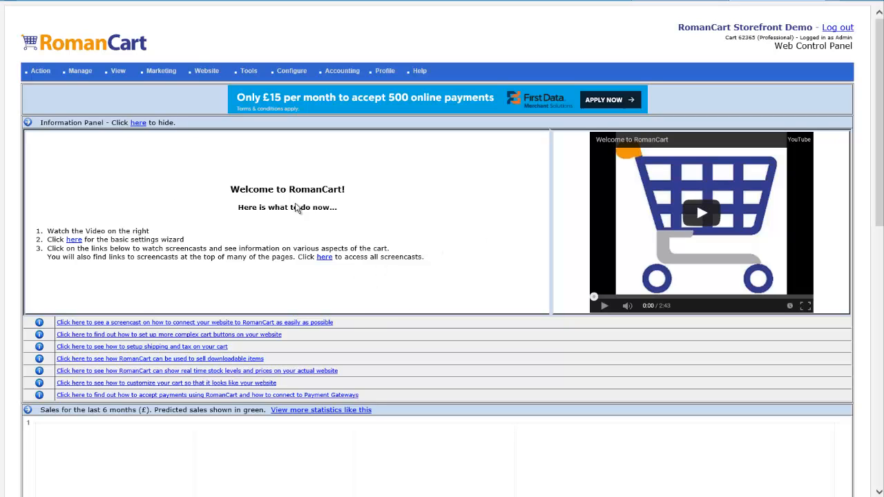
Step: Review the Action Cameras > GoPro products under Manage Products, then return to Facebook
click(80, 70)
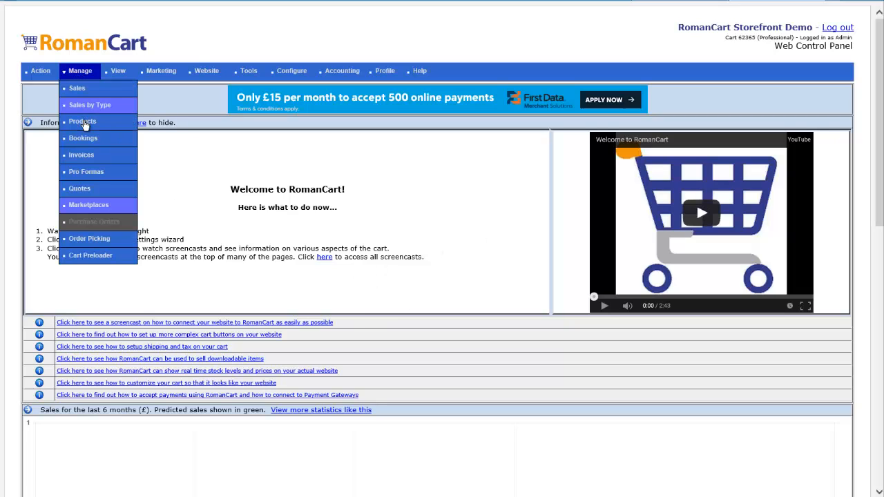
click(82, 122)
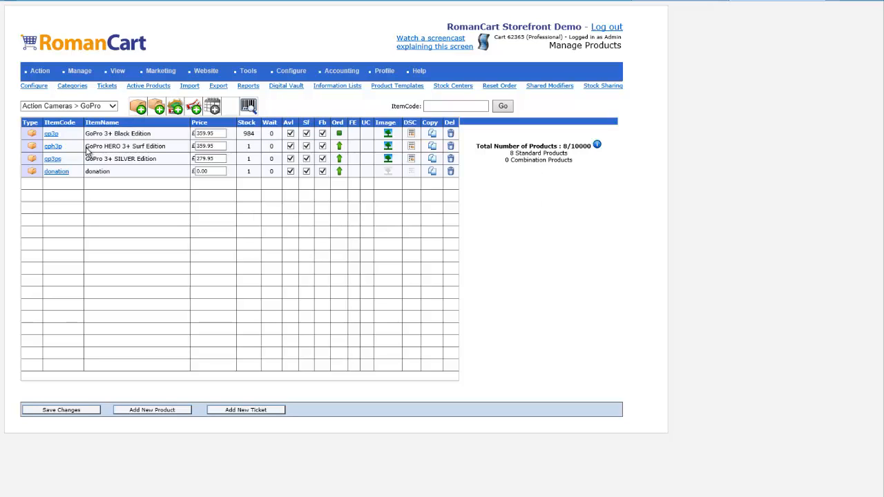
click(51, 133)
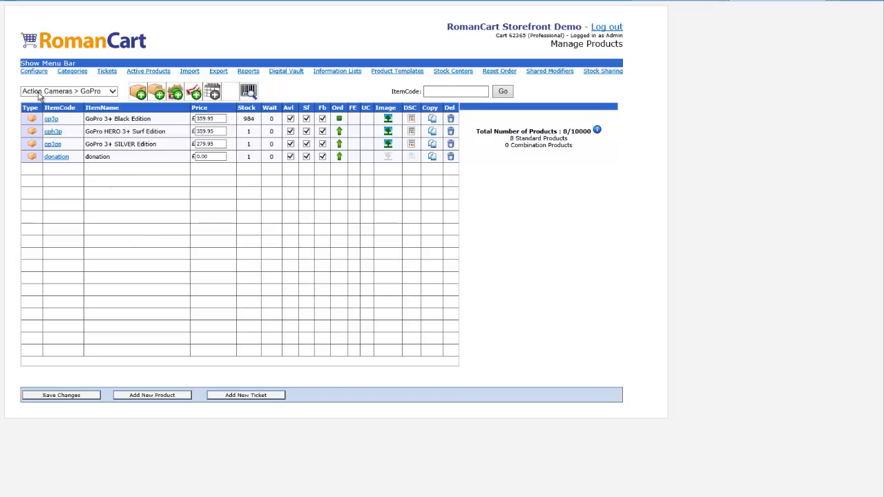
click(47, 63)
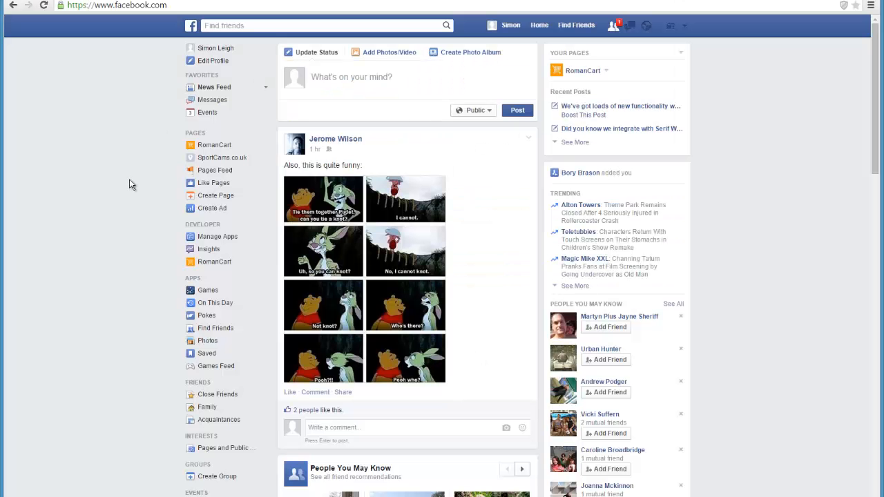
mouse_move(241, 160)
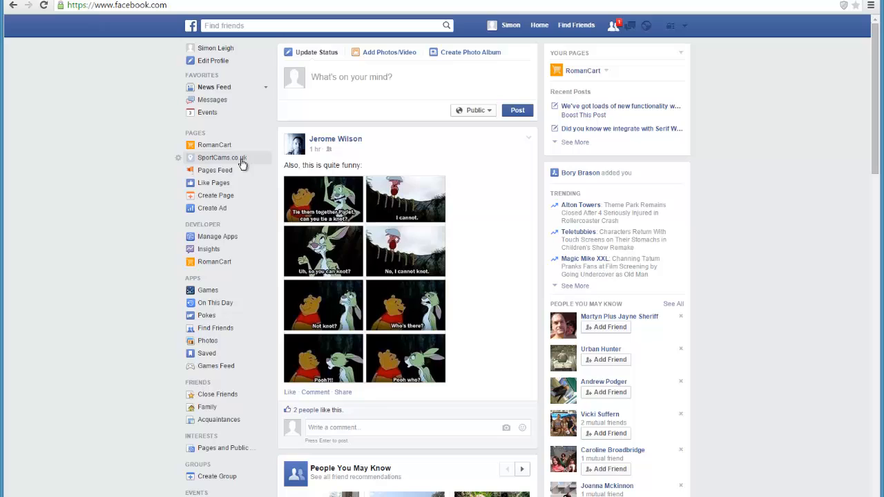
mouse_move(228, 158)
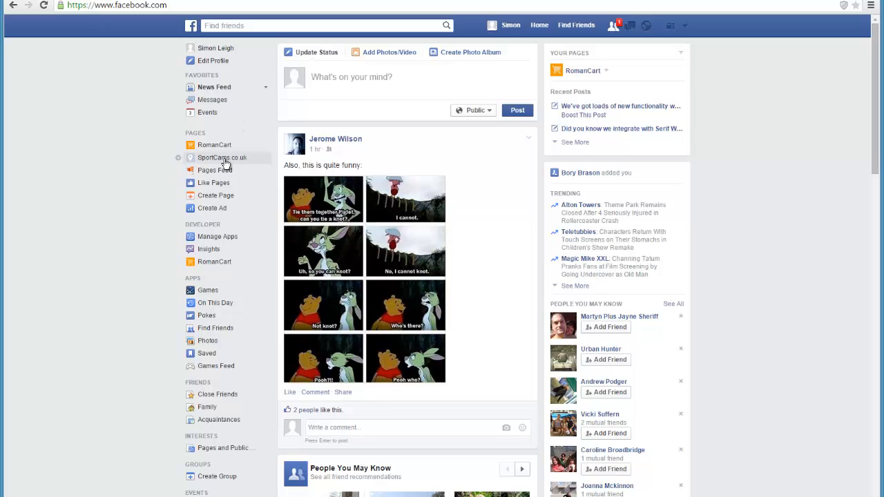
mouse_move(252, 163)
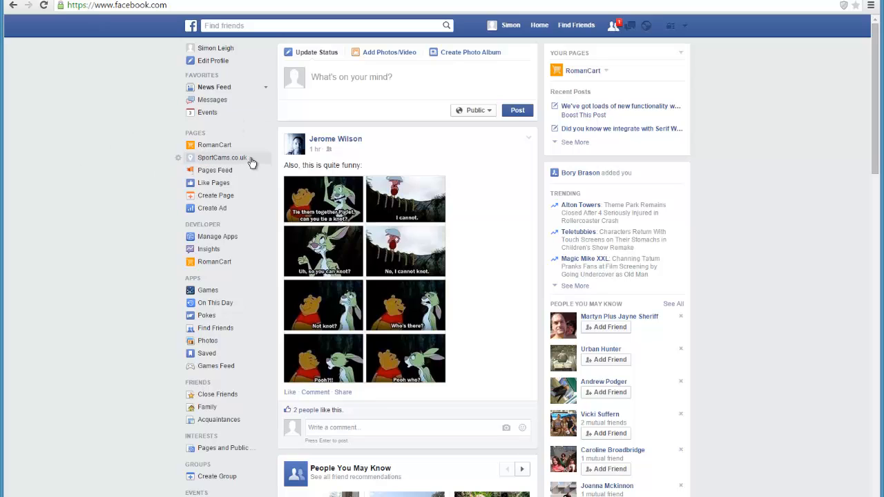
mouse_move(223, 158)
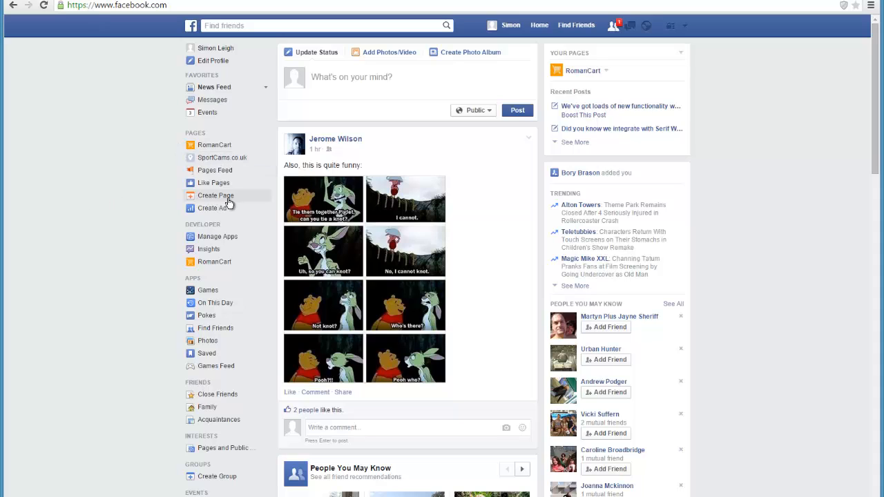
mouse_move(214, 170)
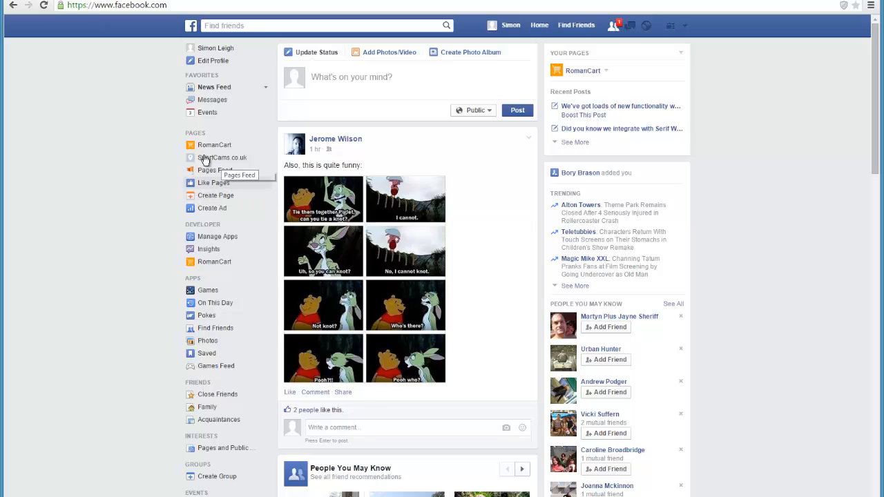
mouse_move(223, 157)
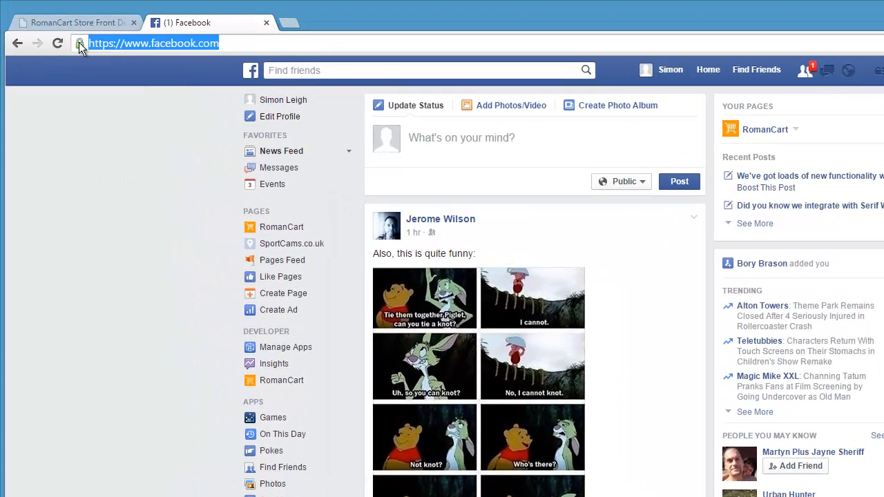
Step: Open the RomanCart app at apps.facebook.com/romancart and start adding it to a page
text(apps.facebook.com/romancart)
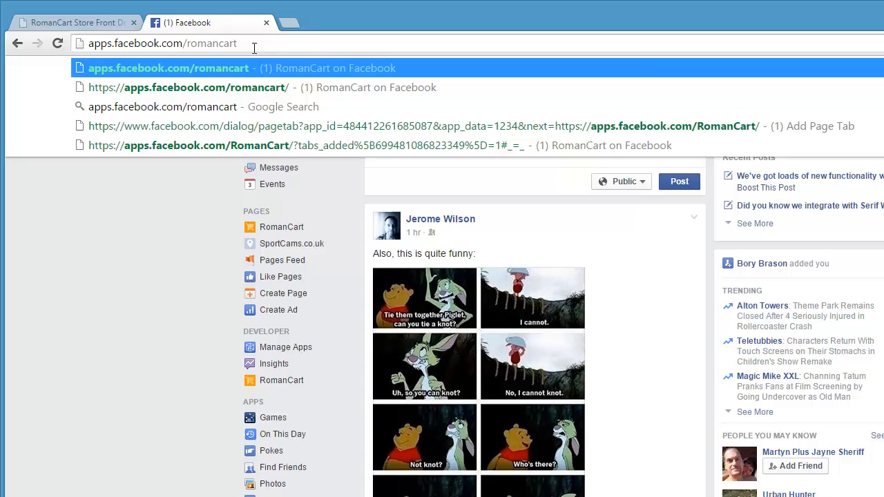
click(167, 68)
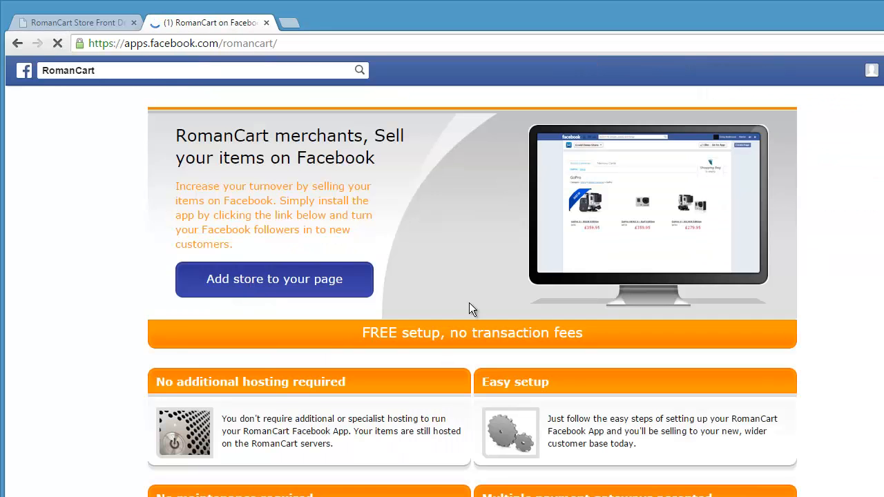
mouse_move(213, 269)
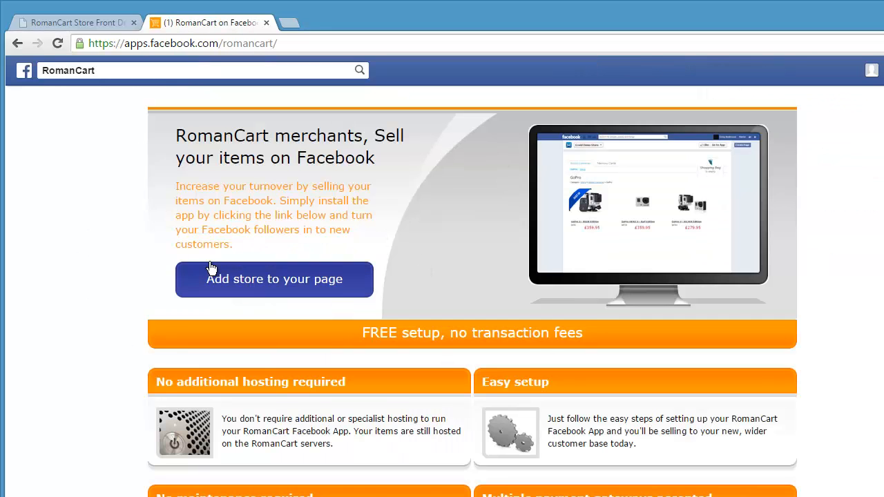
mouse_move(257, 283)
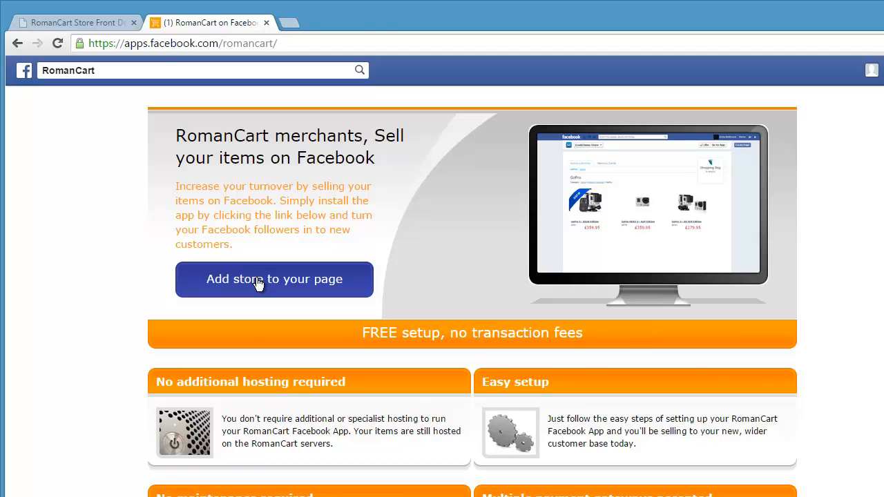
click(274, 279)
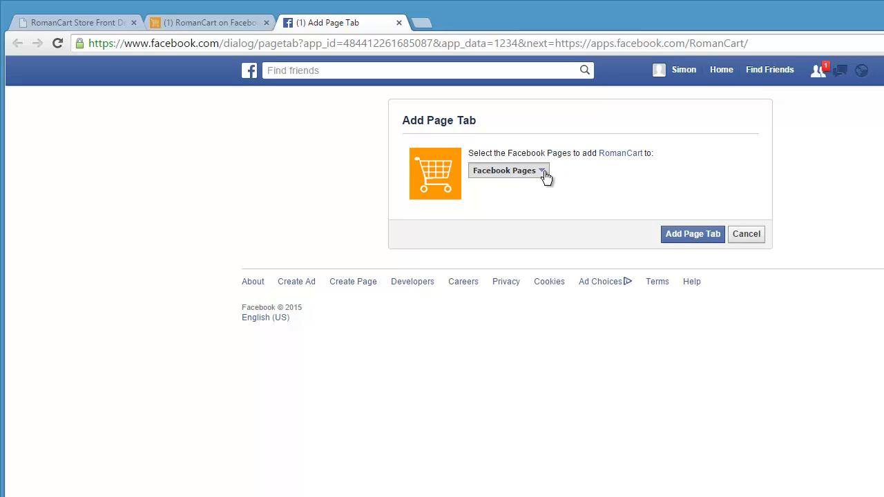
Step: Add the RomanCart store tab to the SportCams.co.uk page
click(508, 170)
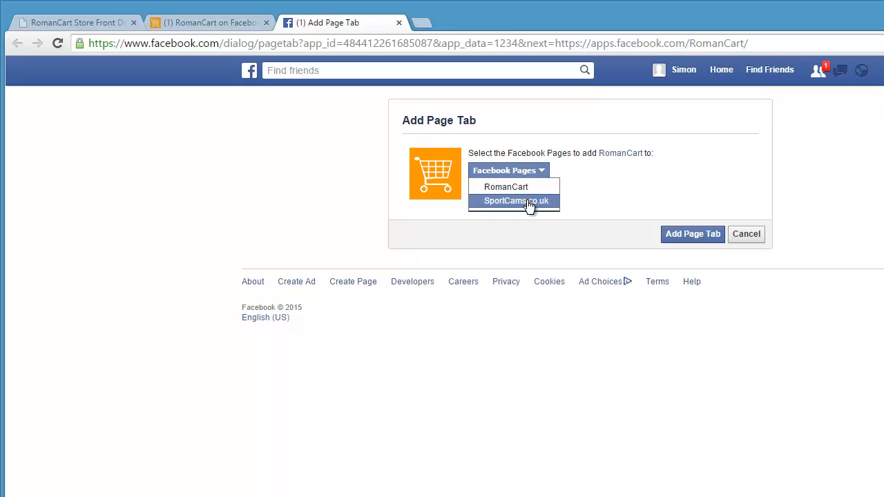
click(516, 200)
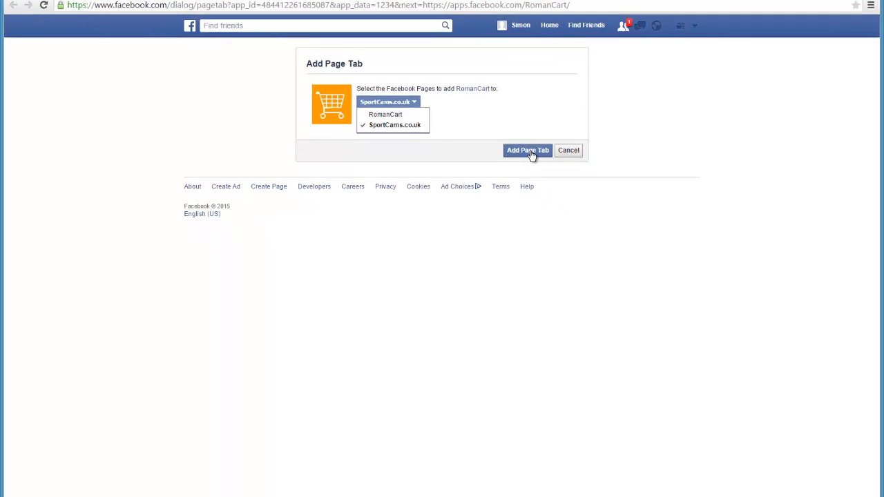
click(528, 150)
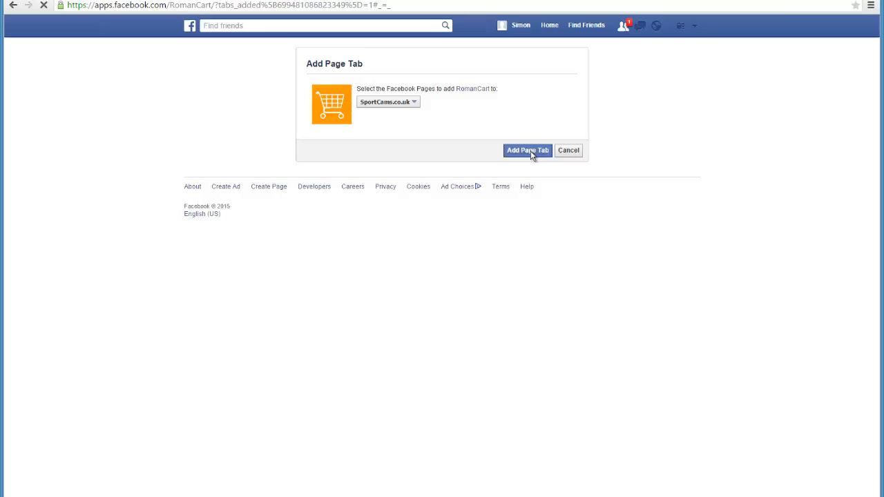
click(528, 150)
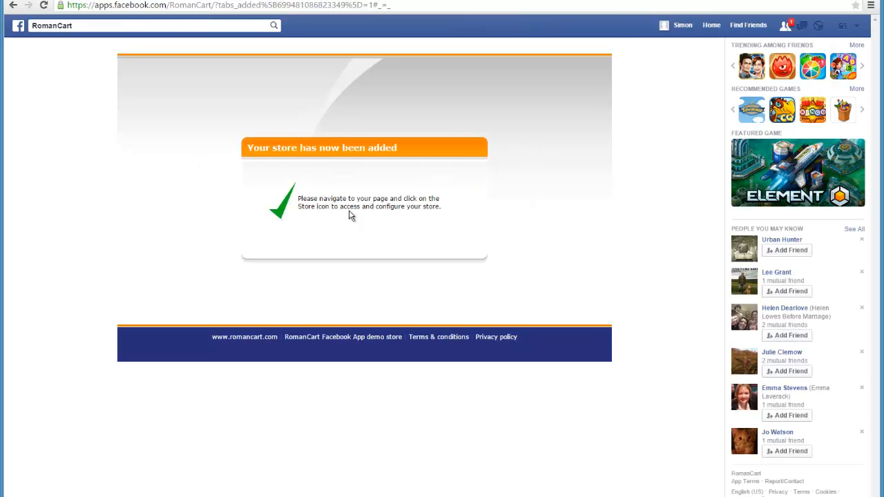
mouse_move(711, 26)
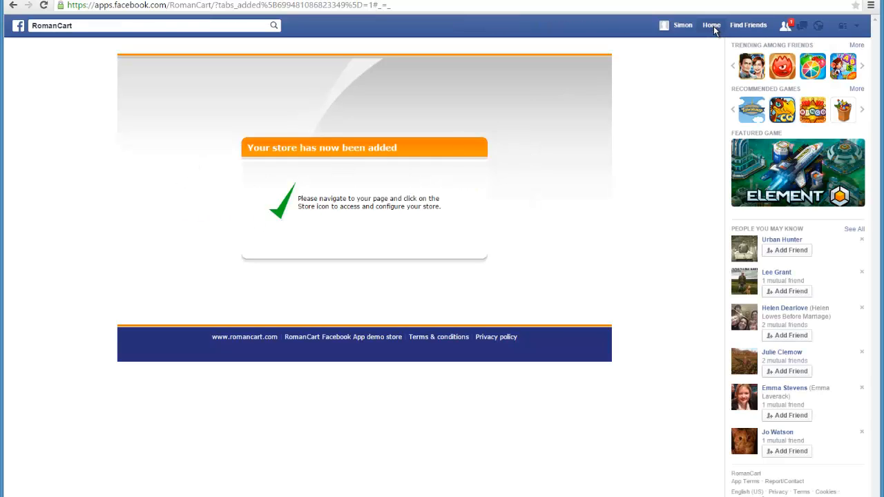
Step: Go to the Facebook home feed and open the SportCams.co.uk page
click(712, 26)
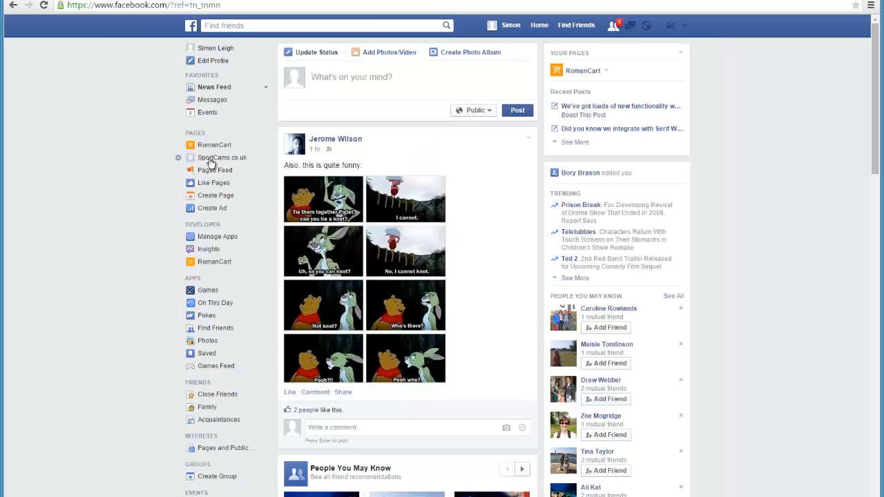
mouse_move(222, 157)
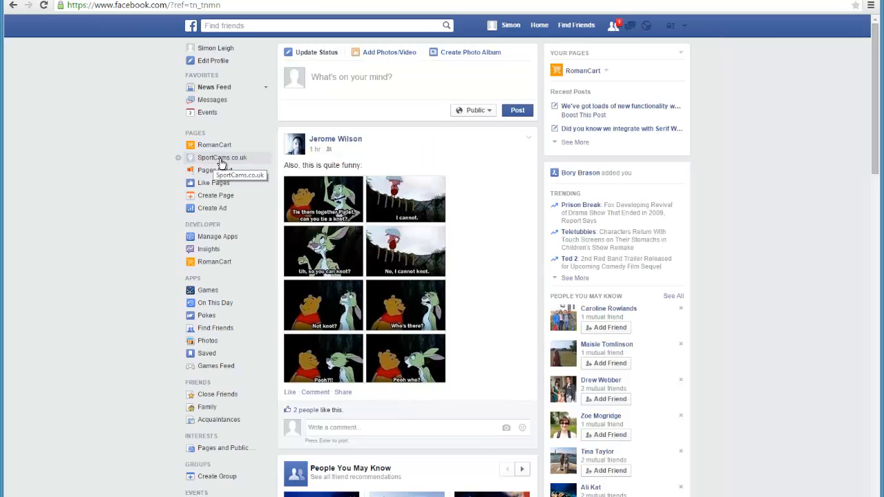
click(222, 157)
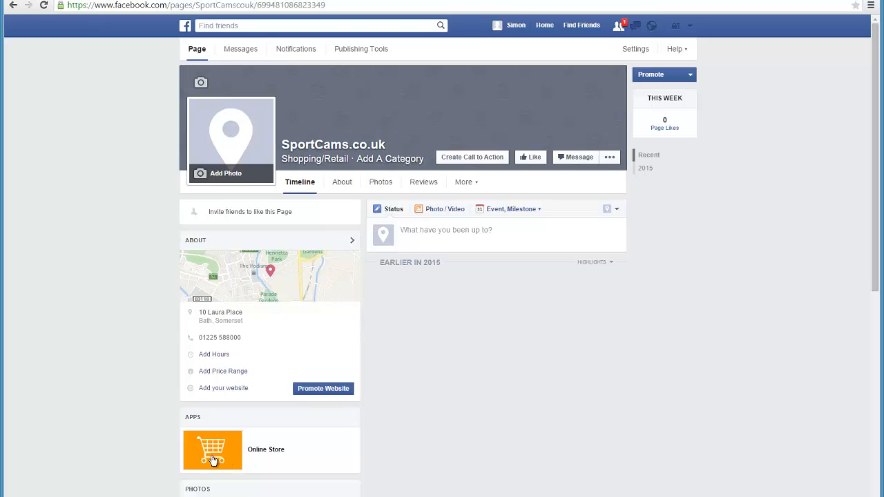
mouse_move(460, 306)
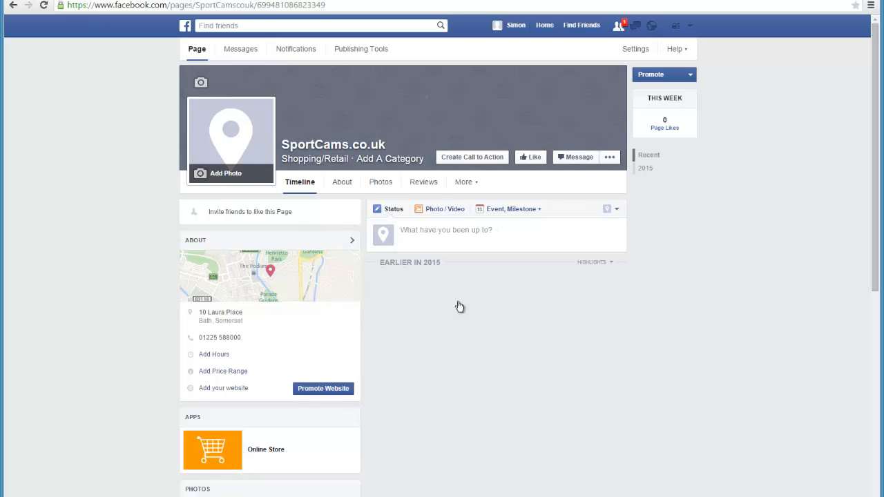
mouse_move(154, 429)
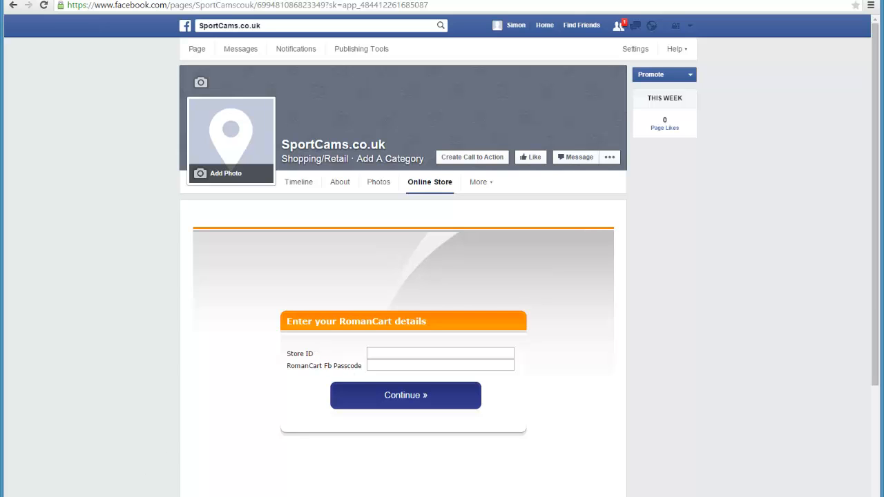
Step: In RomanCart admin, open Website > Sell your Items with a Facebook Store
click(406, 395)
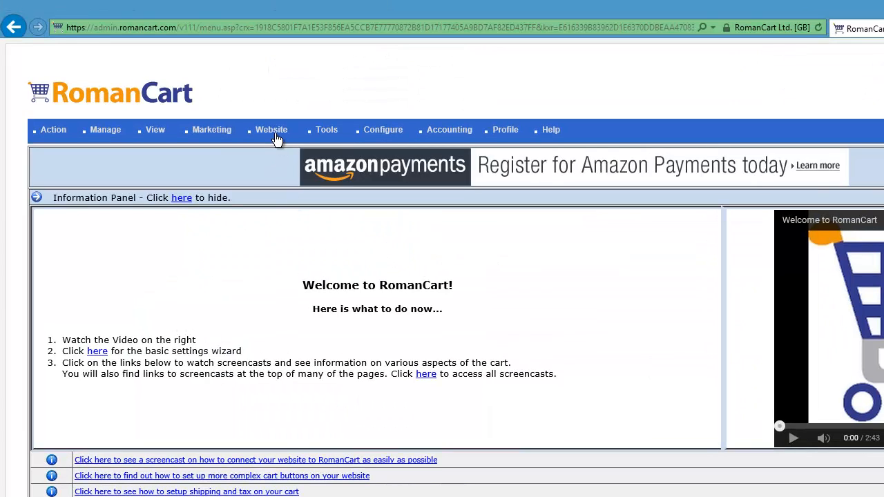
click(271, 130)
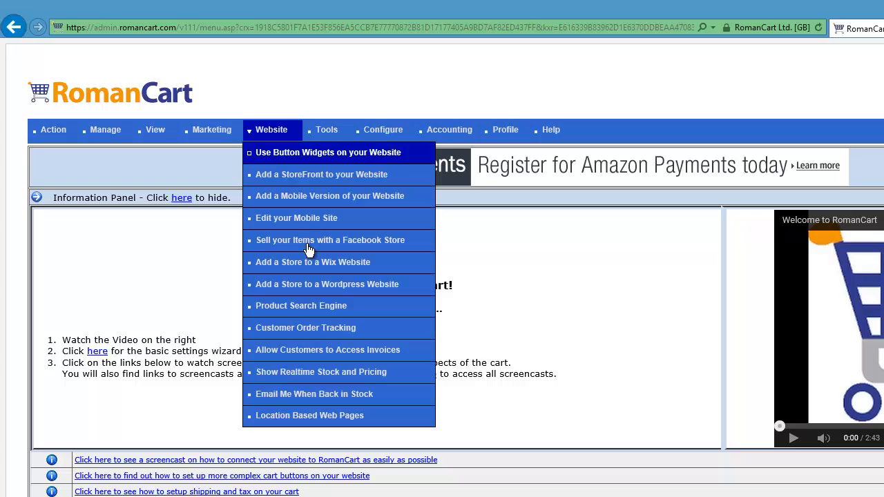
click(331, 240)
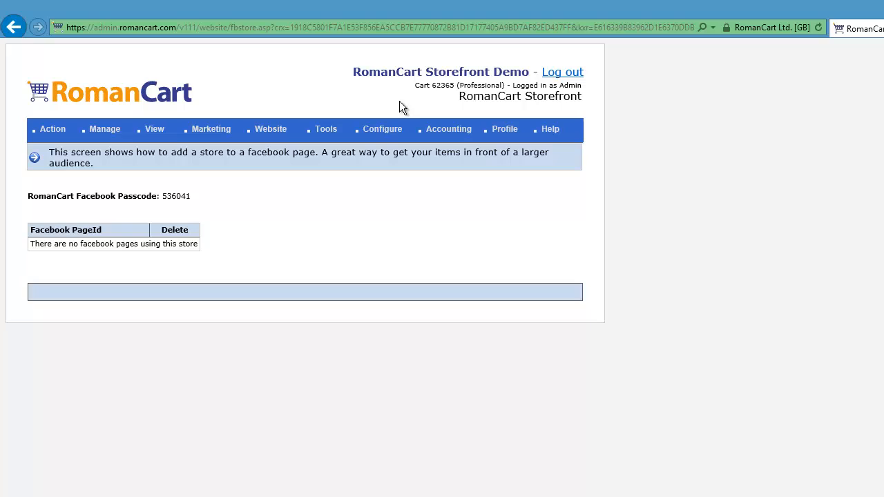
mouse_move(431, 90)
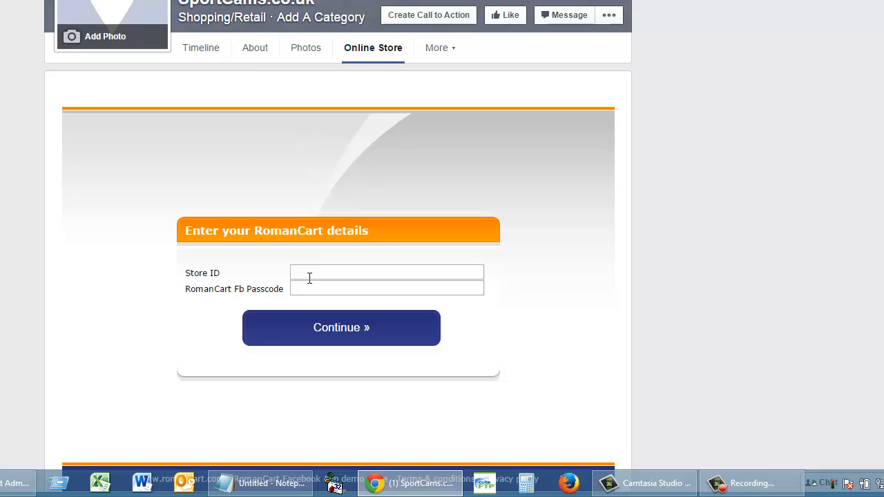
Step: Enter Store ID 62365 with the Fb passcode and continue
text(62365)
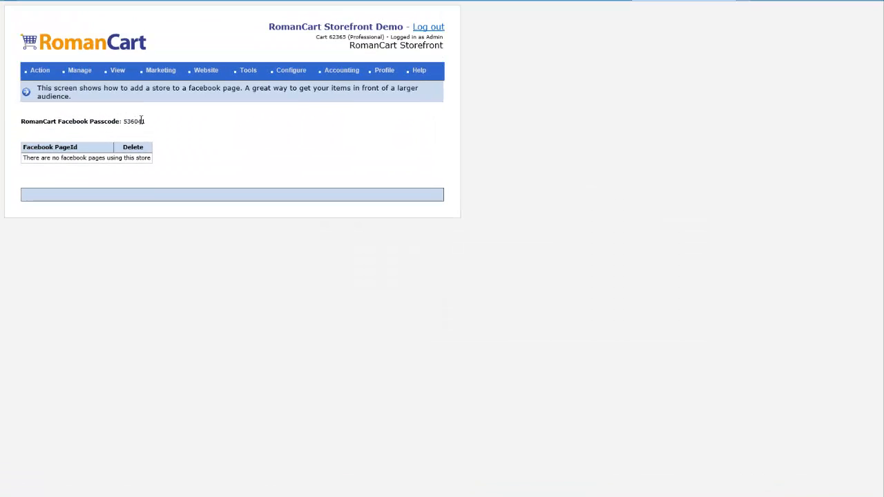
mouse_move(377, 370)
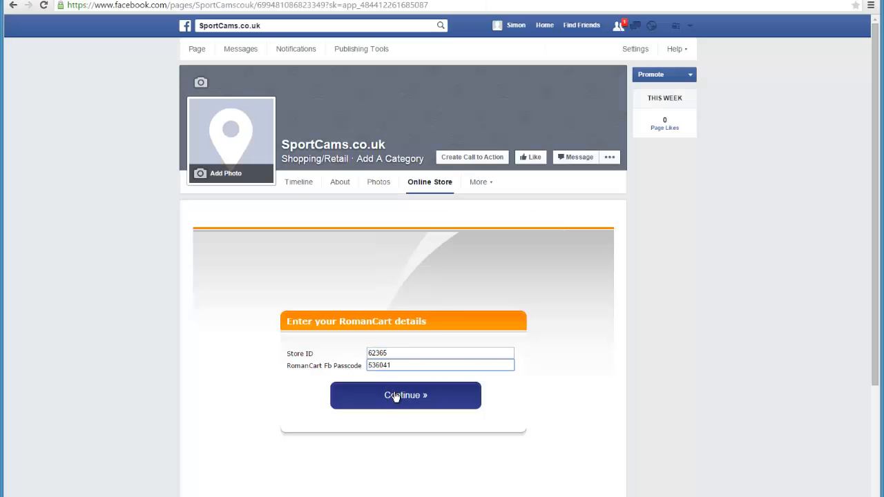
click(405, 395)
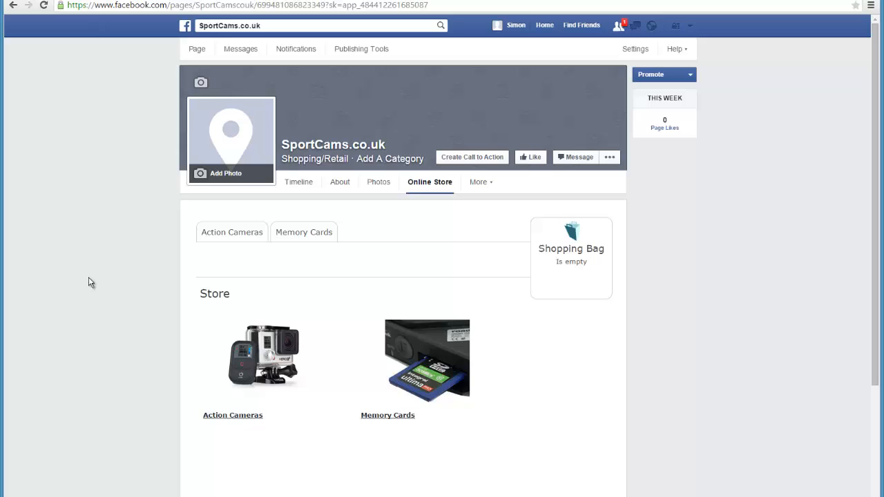
mouse_move(690, 306)
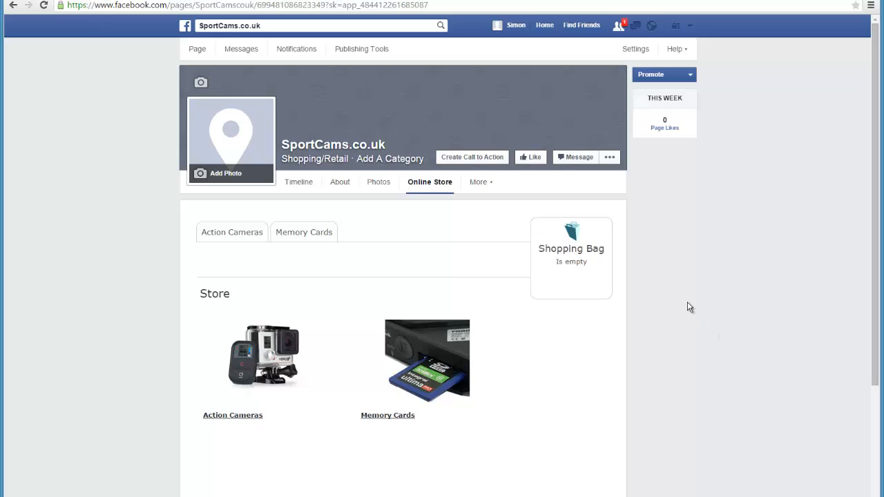
mouse_move(266, 359)
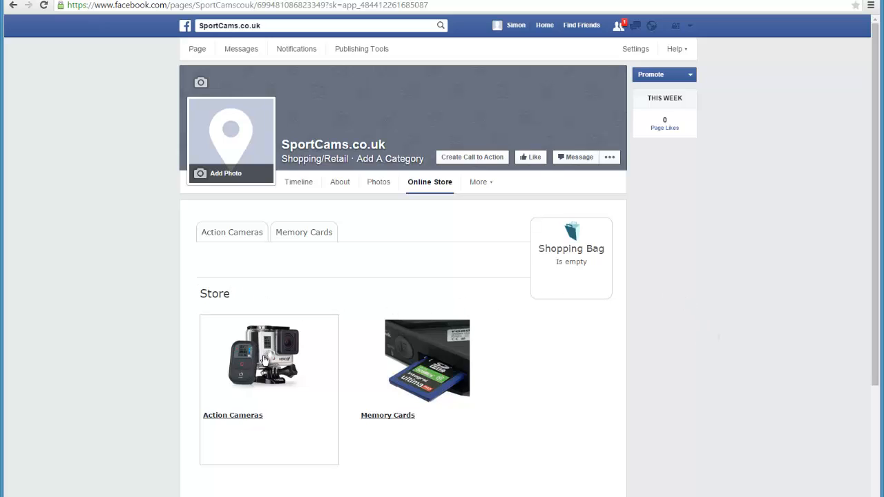
Step: Browse Action Cameras > GoPro and add the GoPro 3+ Black Edition to the bag
click(231, 232)
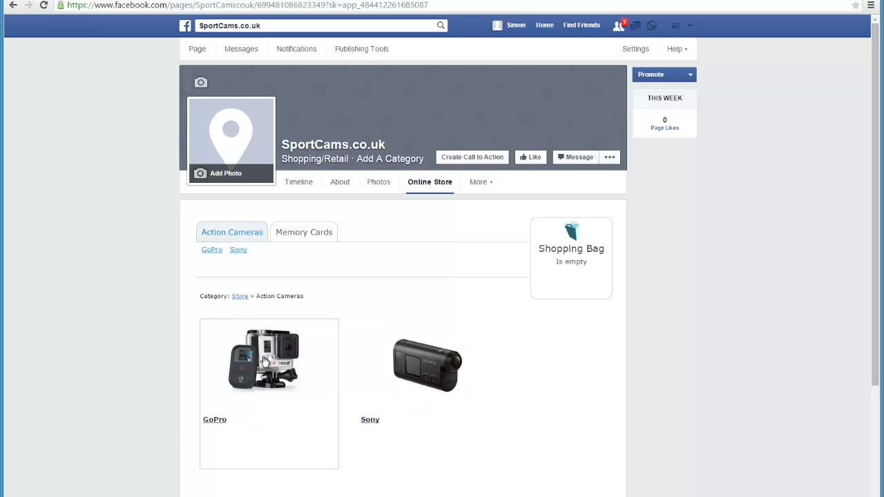
click(212, 249)
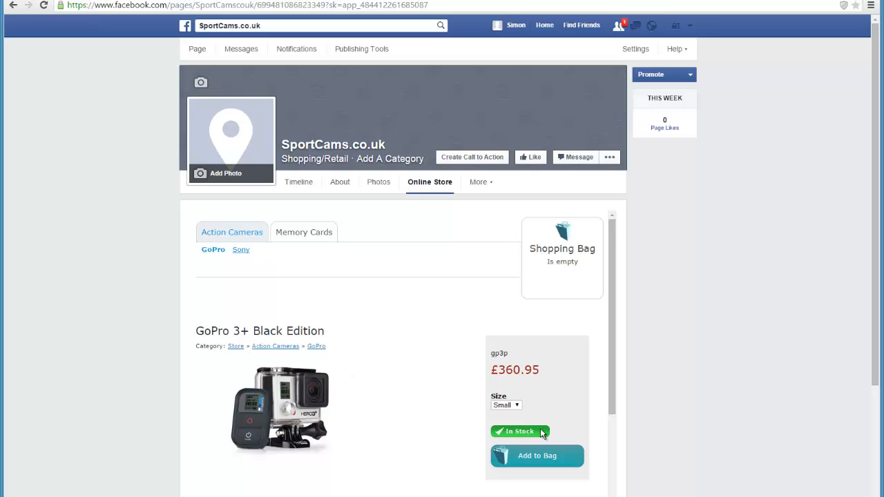
click(537, 455)
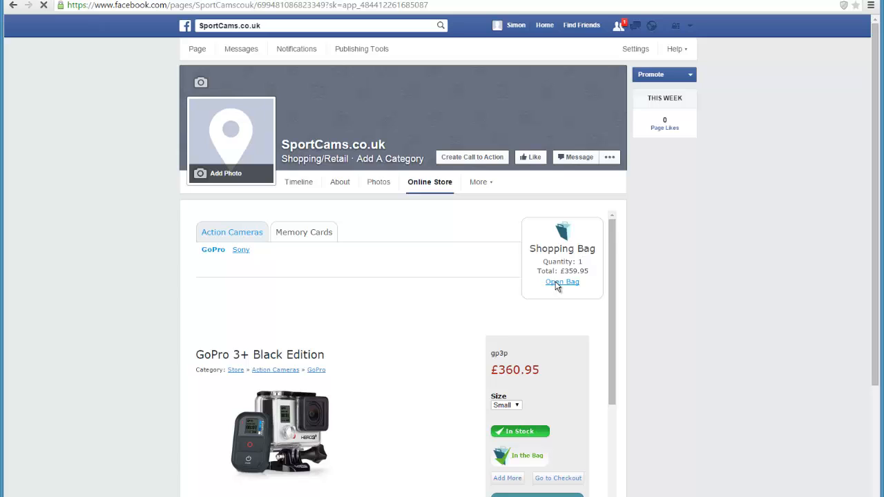
Step: Add the GoPro 3+ Black Edition to the cart and review the £359.95 total
click(562, 282)
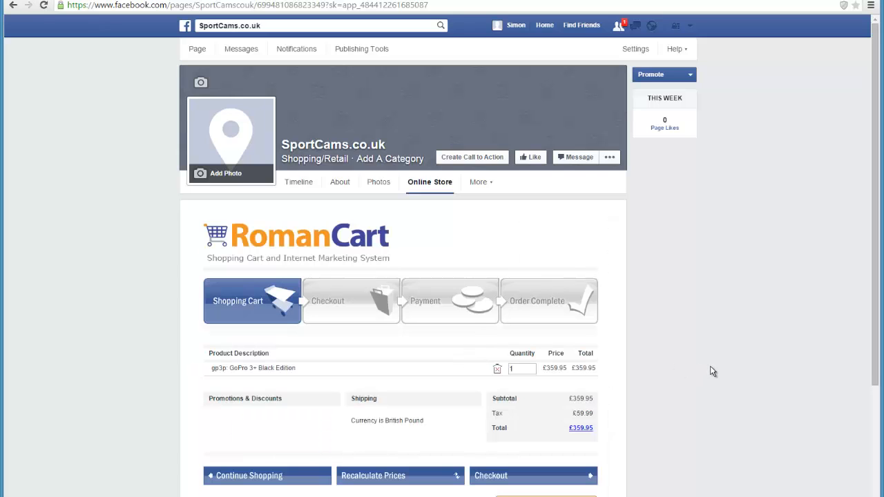
scroll(down, 3)
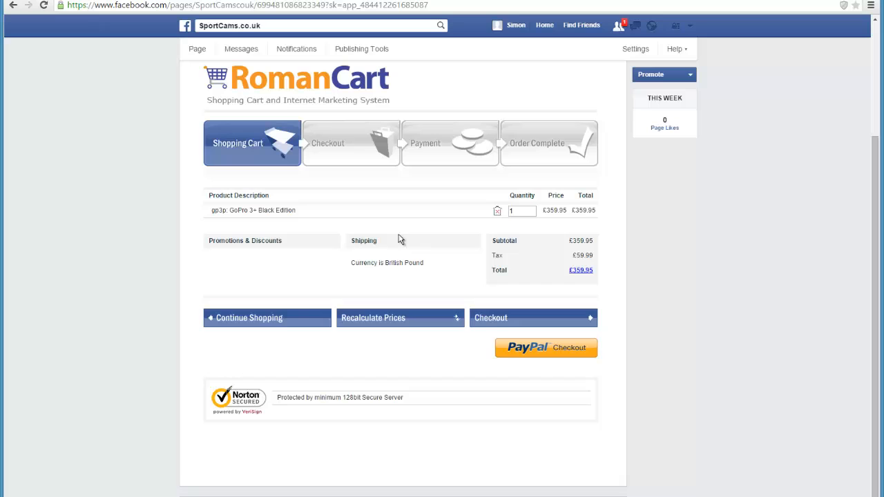
mouse_move(762, 319)
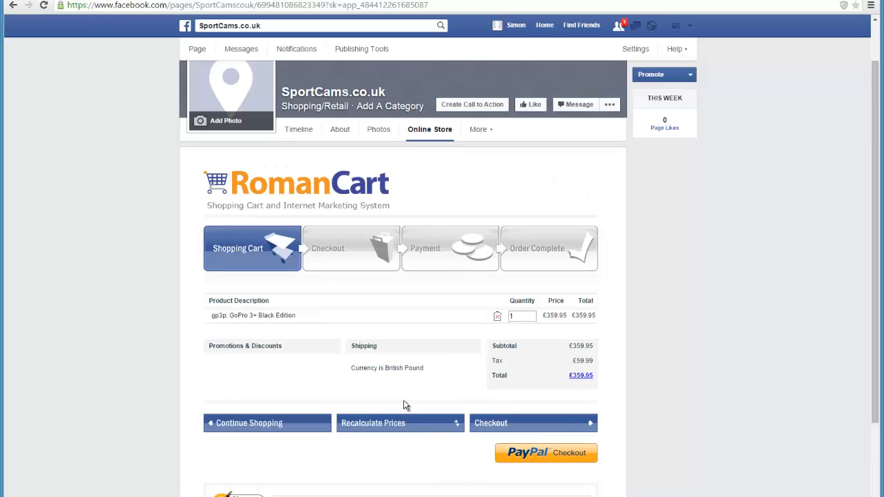
Step: Go to checkout and scroll through the details form, PayPal and cheque options
click(490, 423)
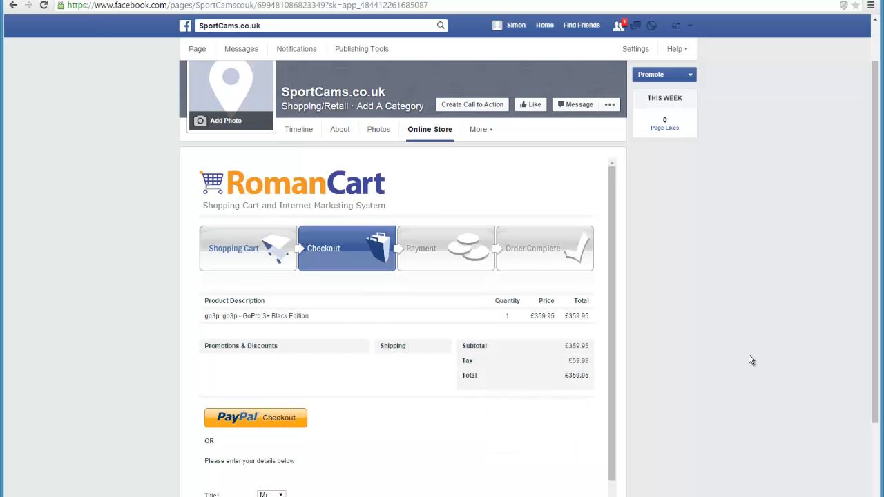
scroll(down, 3)
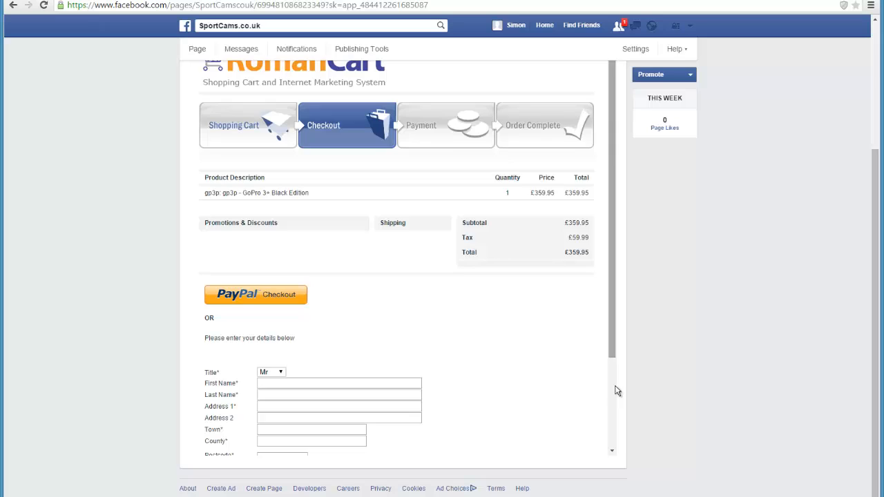
scroll(down, 3)
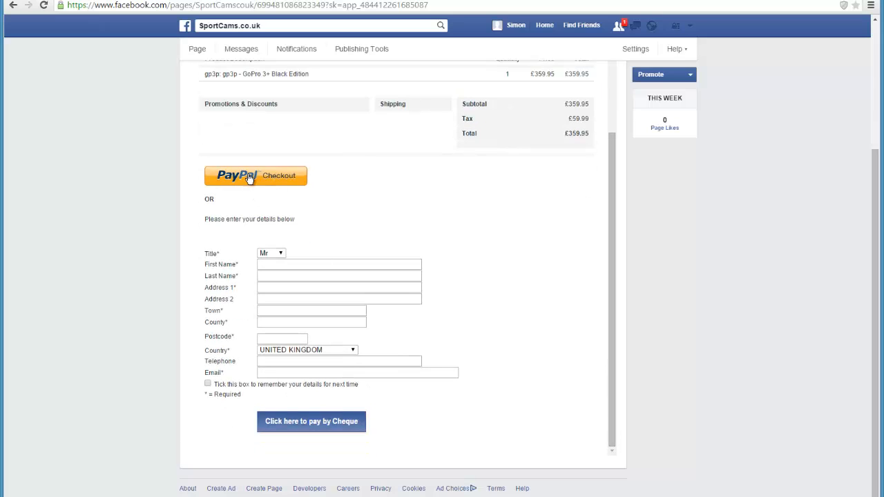
mouse_move(405, 348)
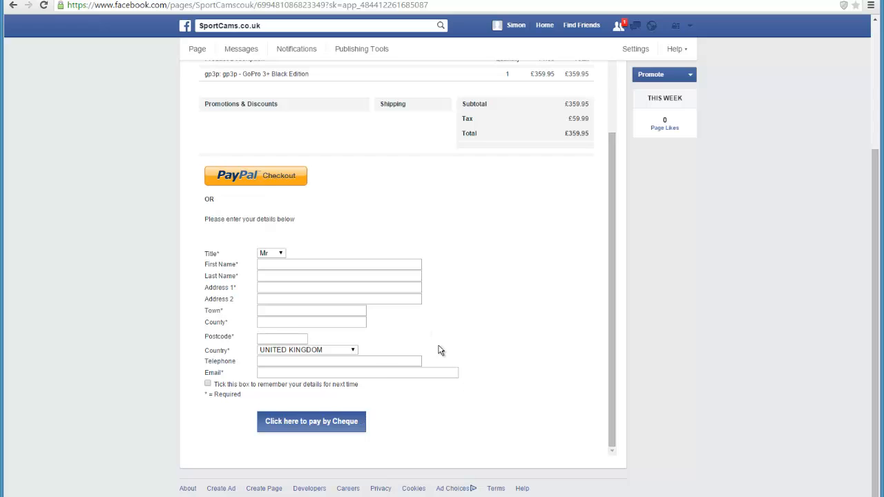
mouse_move(461, 231)
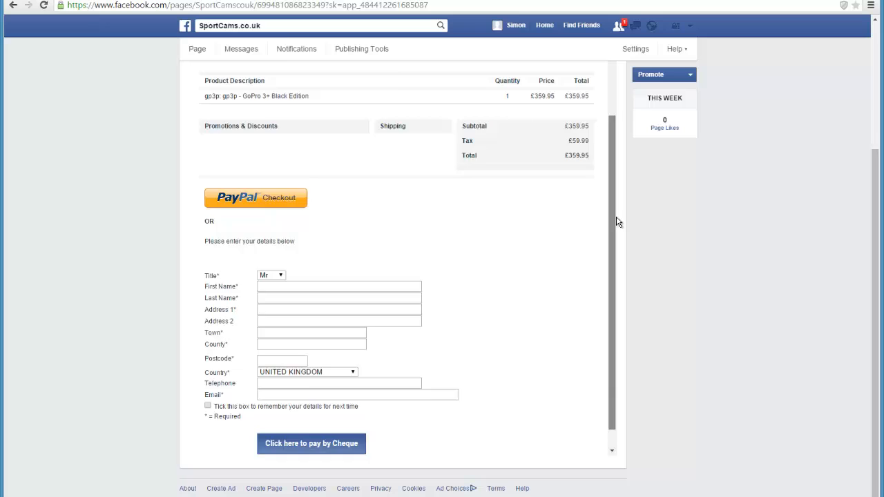
scroll(up, 3)
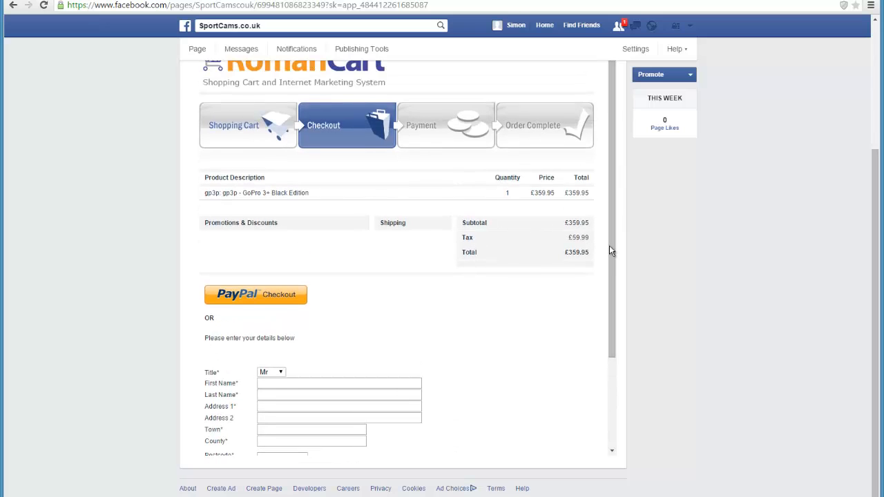
scroll(up, 3)
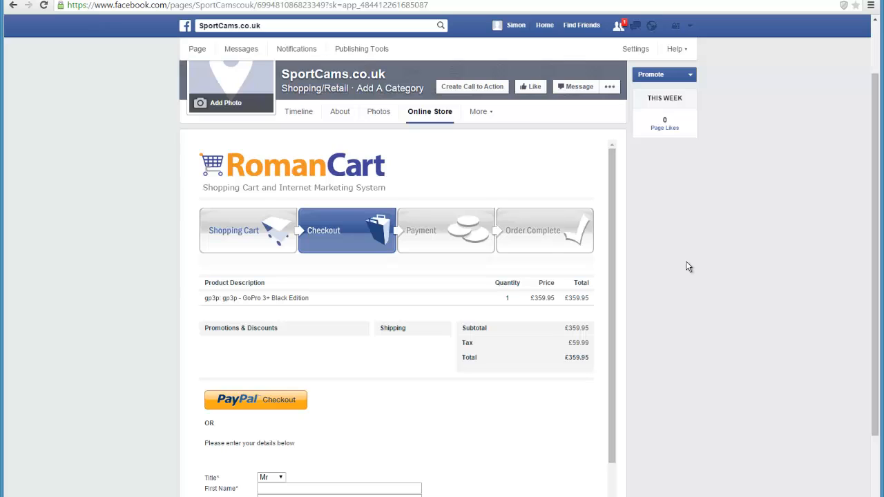
mouse_move(657, 270)
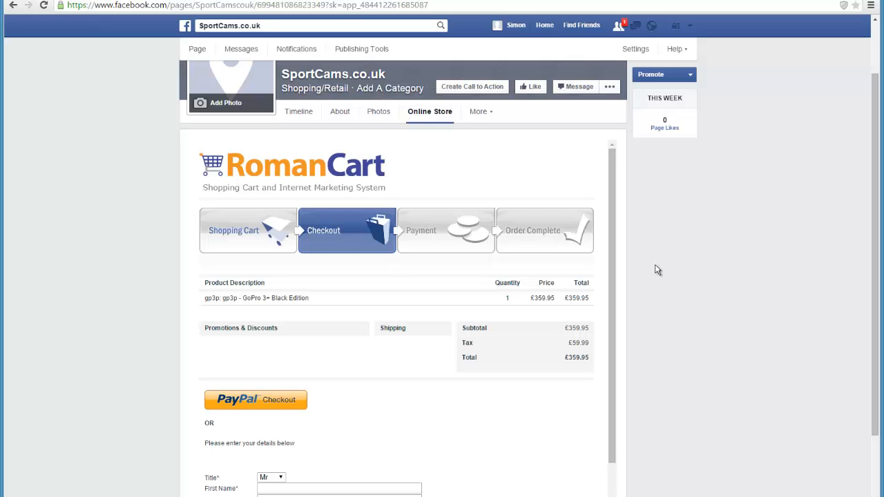
scroll(down, 3)
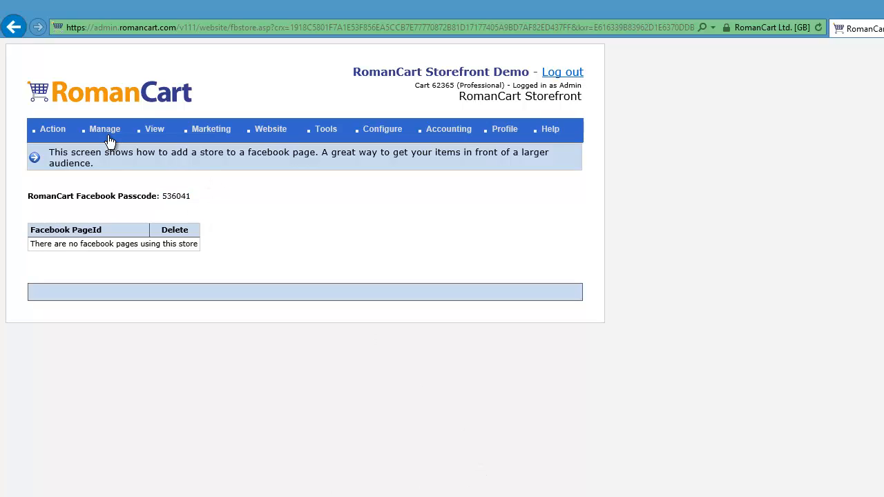
Step: Open Manage > Products and edit the gp3p GoPro 3+ Black Edition product
click(105, 129)
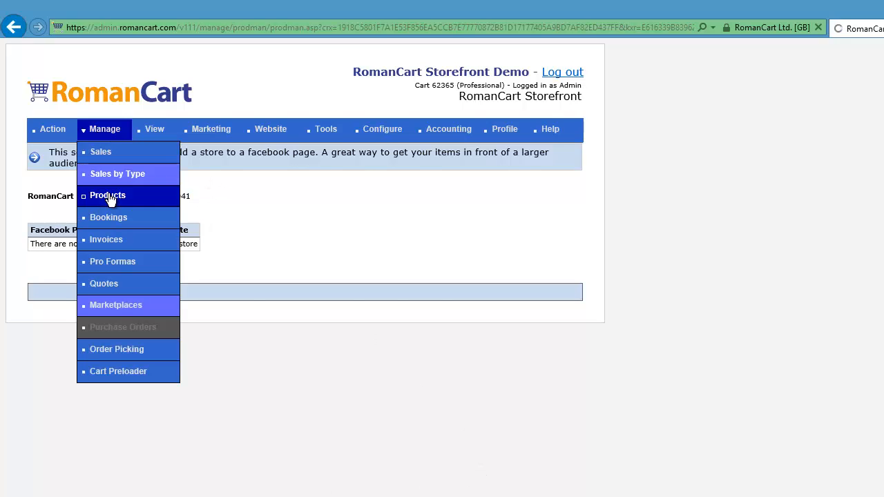
click(107, 195)
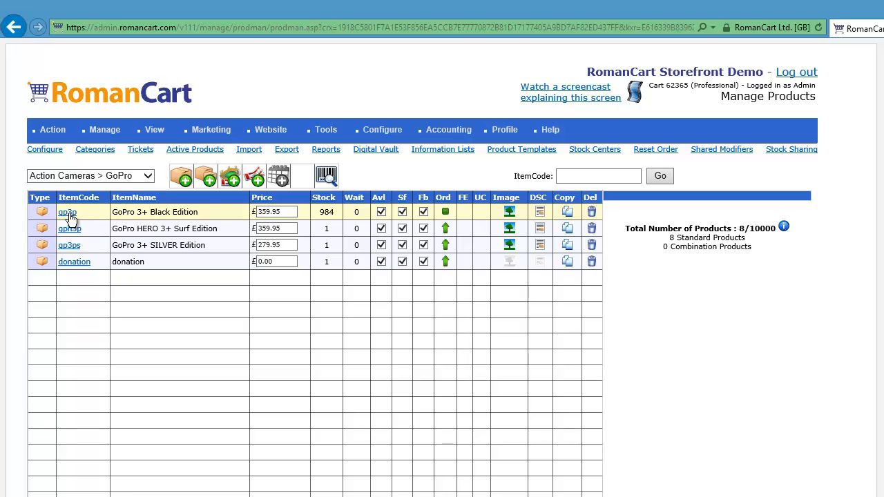
mouse_move(69, 223)
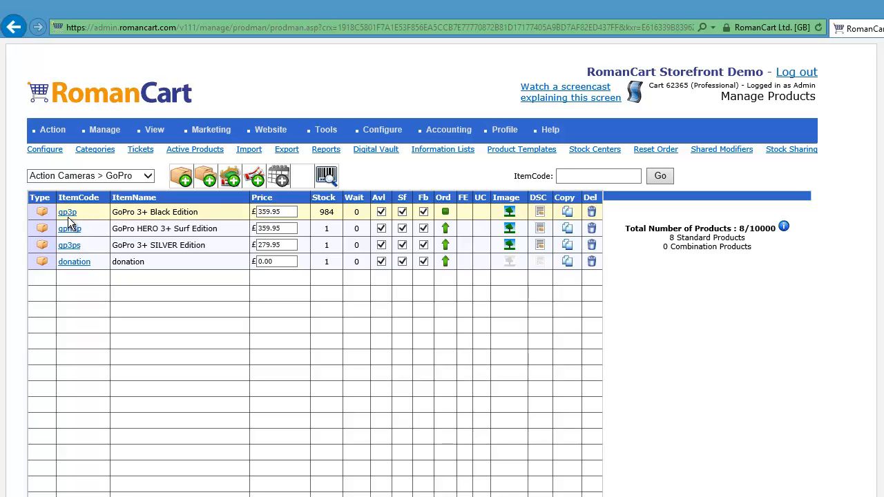
click(67, 212)
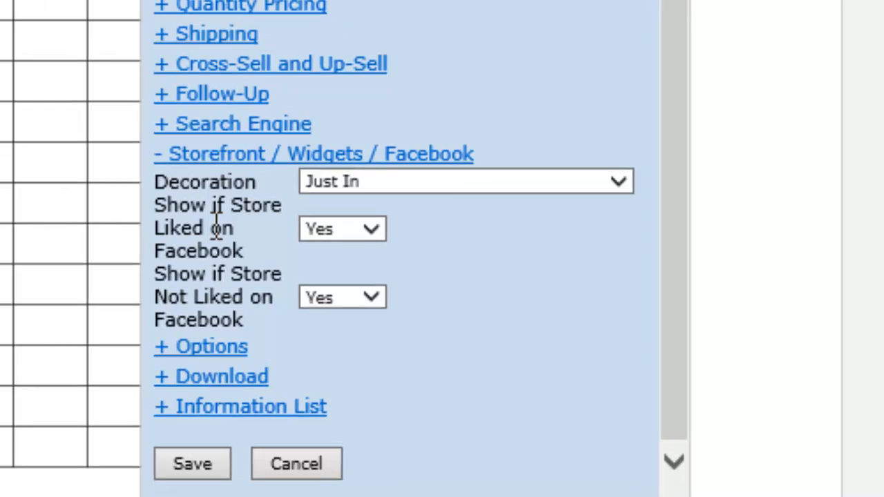
mouse_move(235, 265)
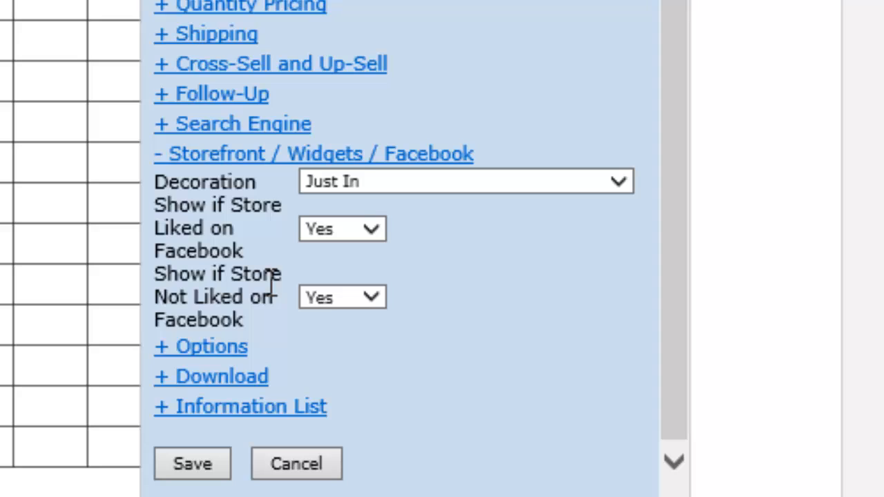
mouse_move(456, 304)
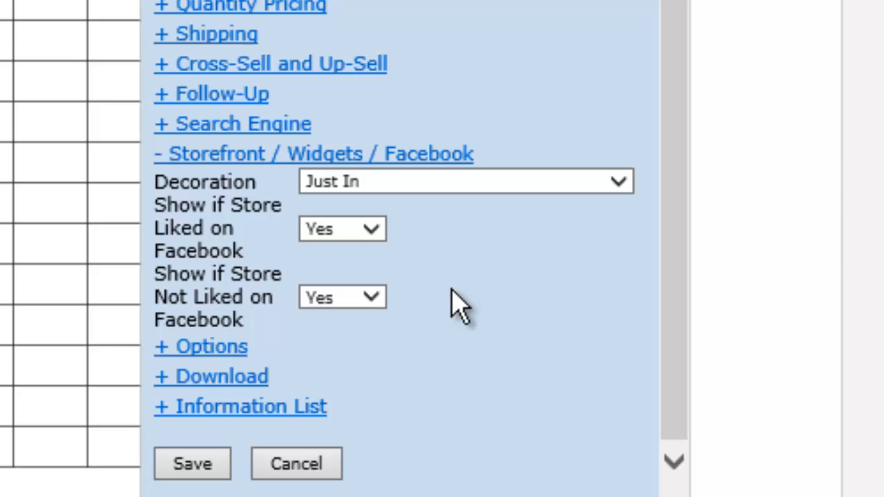
mouse_move(469, 248)
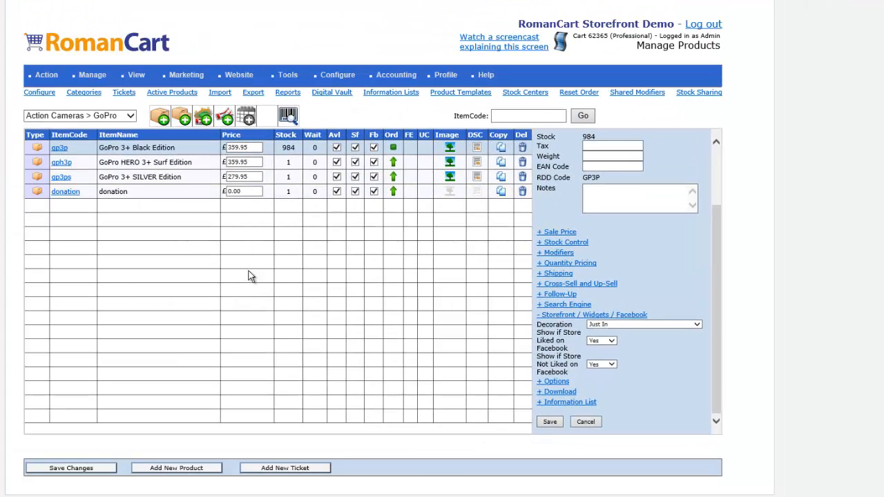
mouse_move(295, 290)
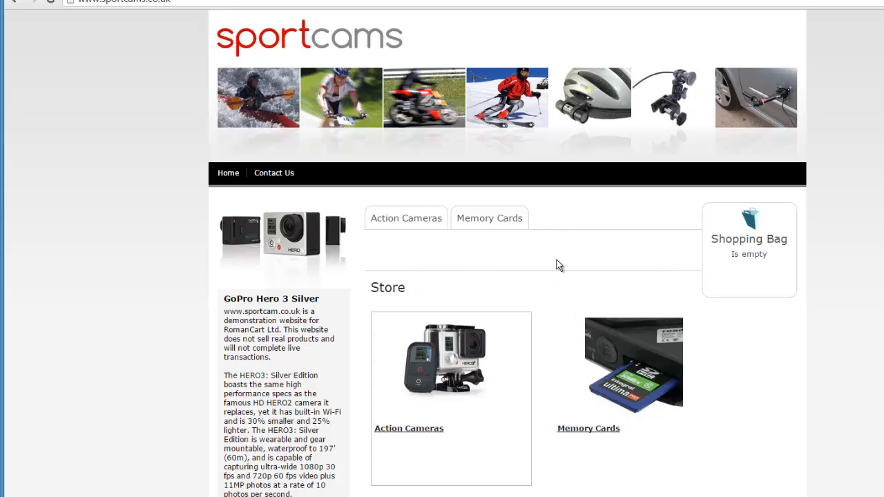
mouse_move(40, 214)
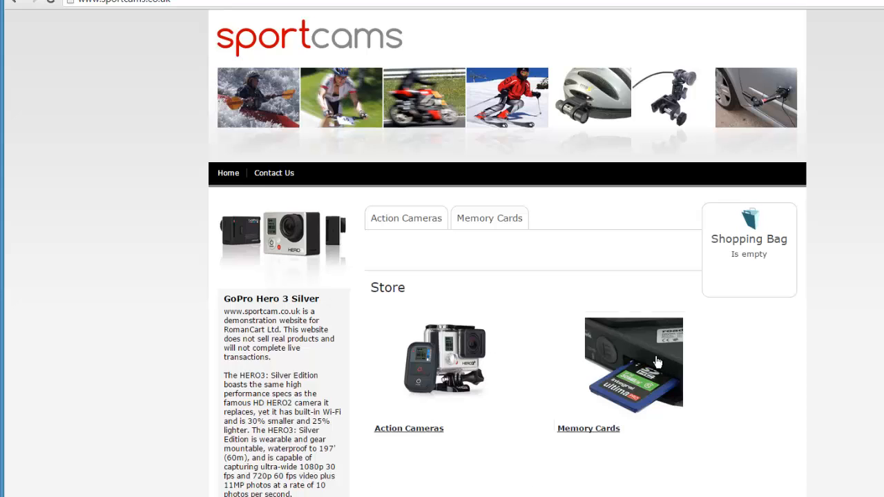
Step: Open the Action Cameras store category to show its GoPro and Sony subcategories
click(405, 218)
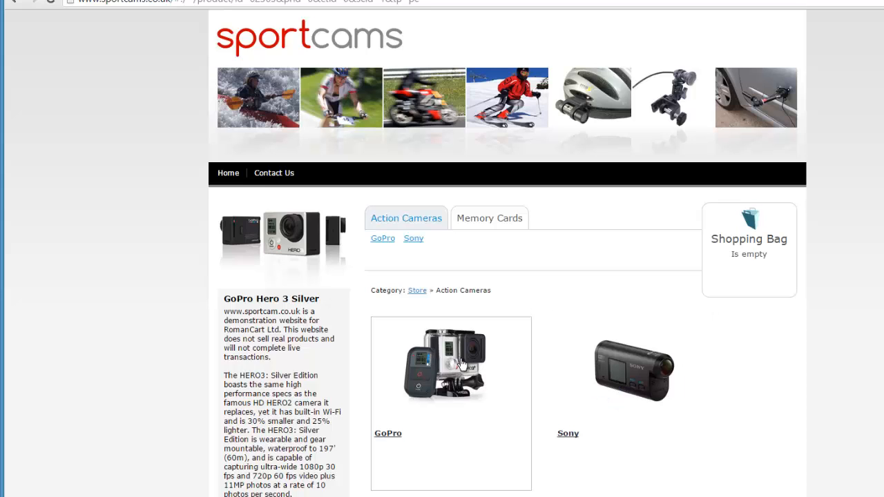